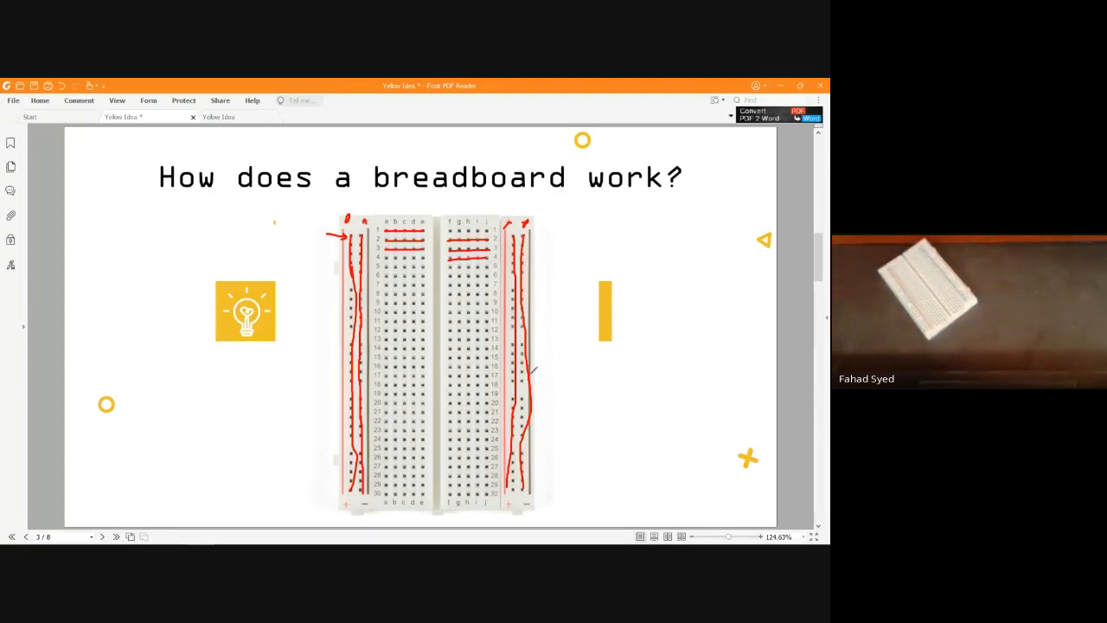
Advance the slide deck from the breadboard page to the Arduino pins page.
left_click(100, 536)
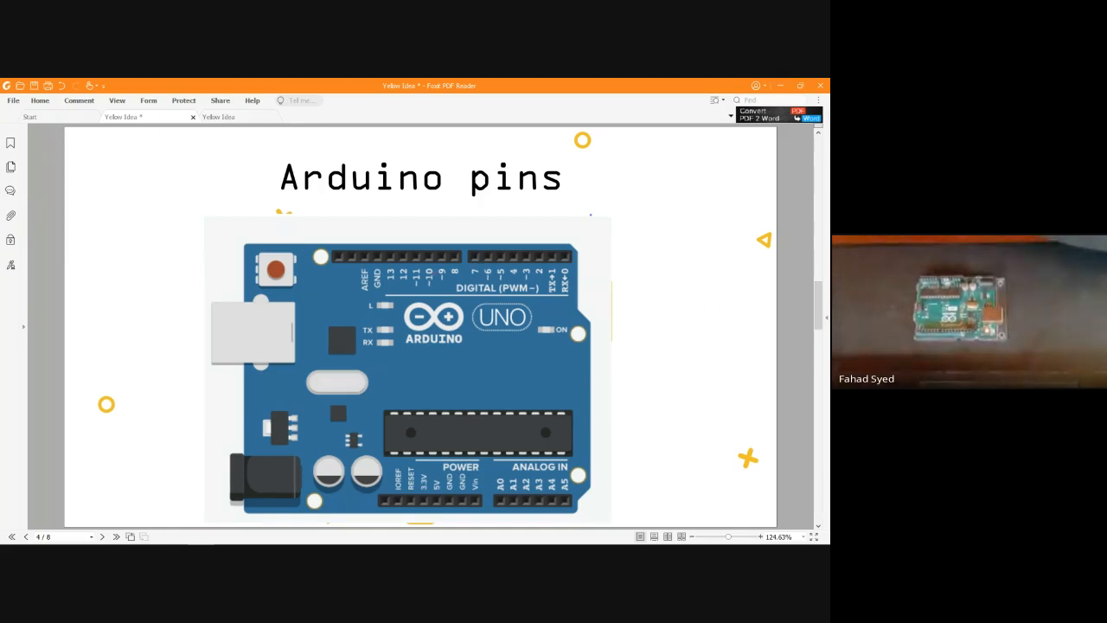
left_click_drag(395, 259, 588, 297)
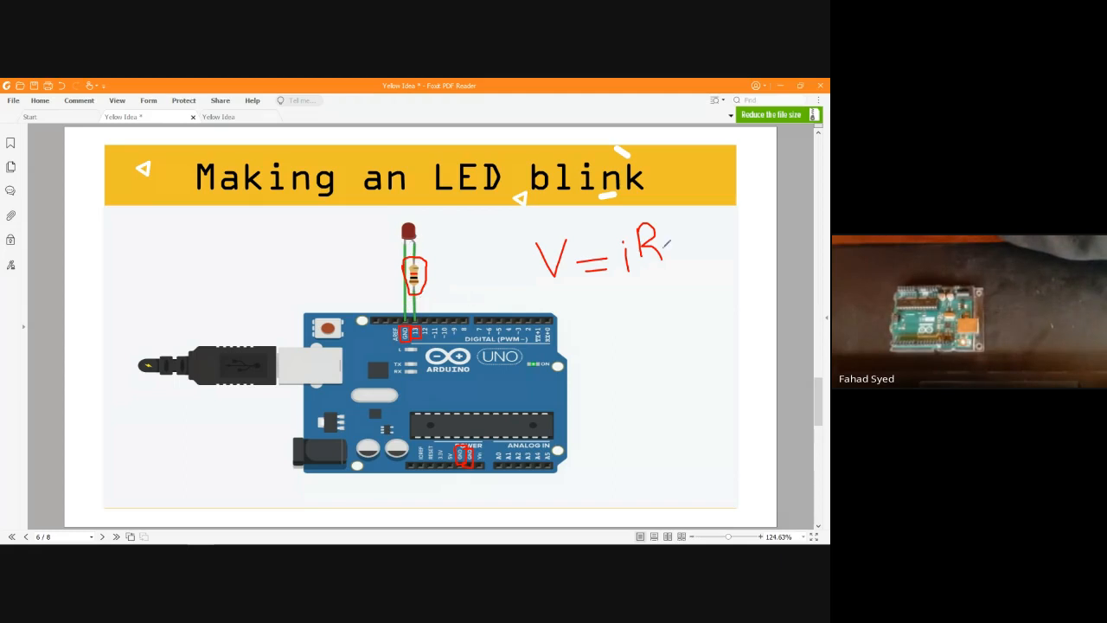
left_click_drag(657, 242, 683, 260)
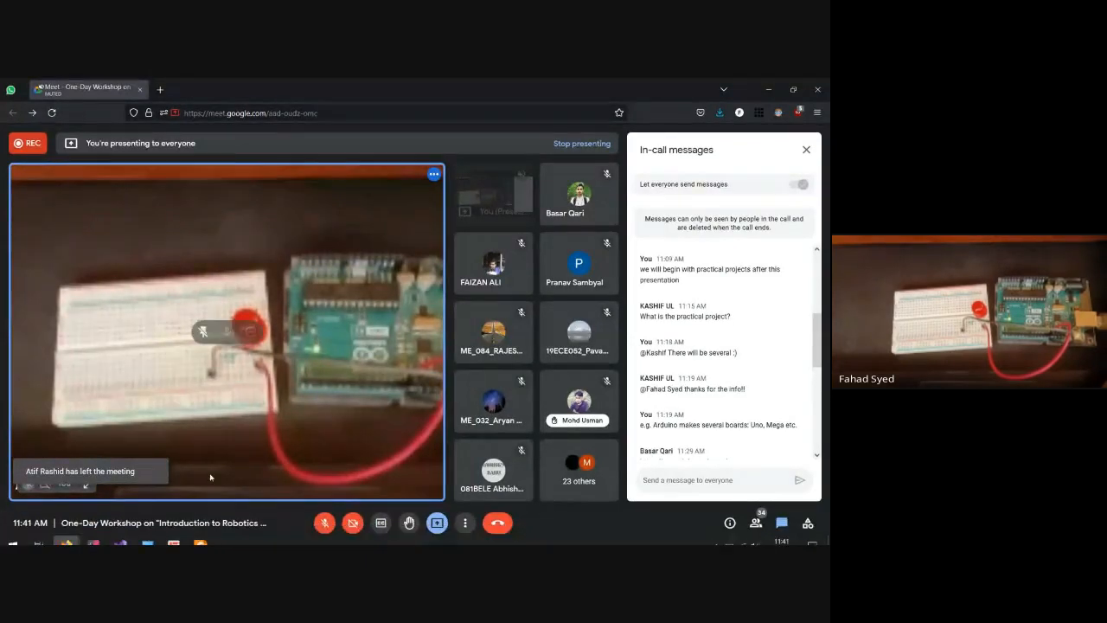
type("arduino")
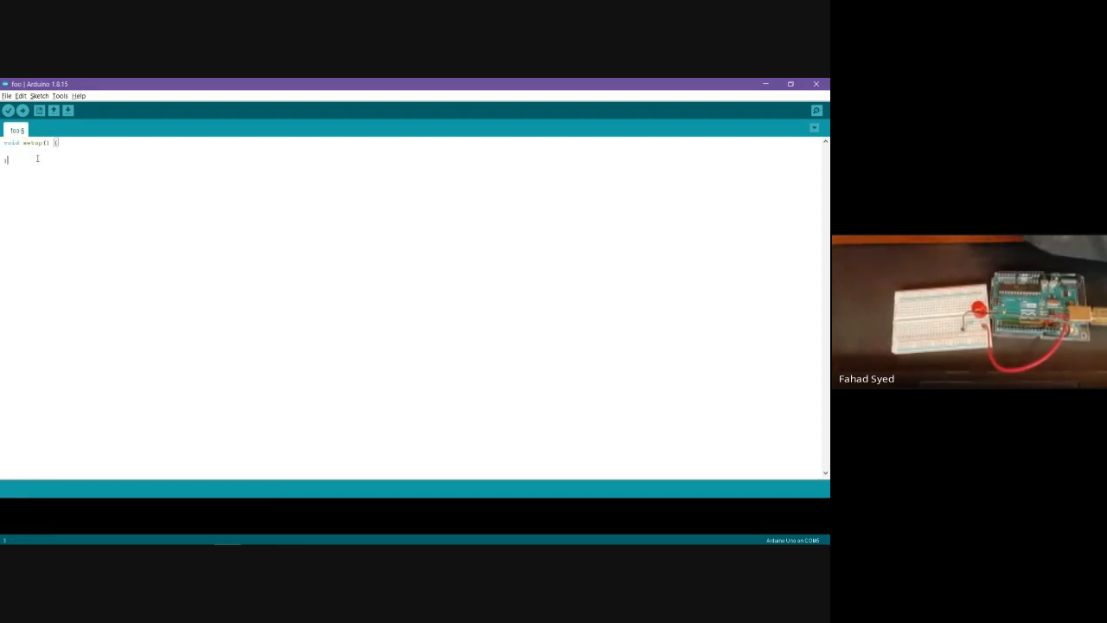
Write pinMode(13, OUTPUT) inside setup and start the loop function below it.
double_click(35, 141)
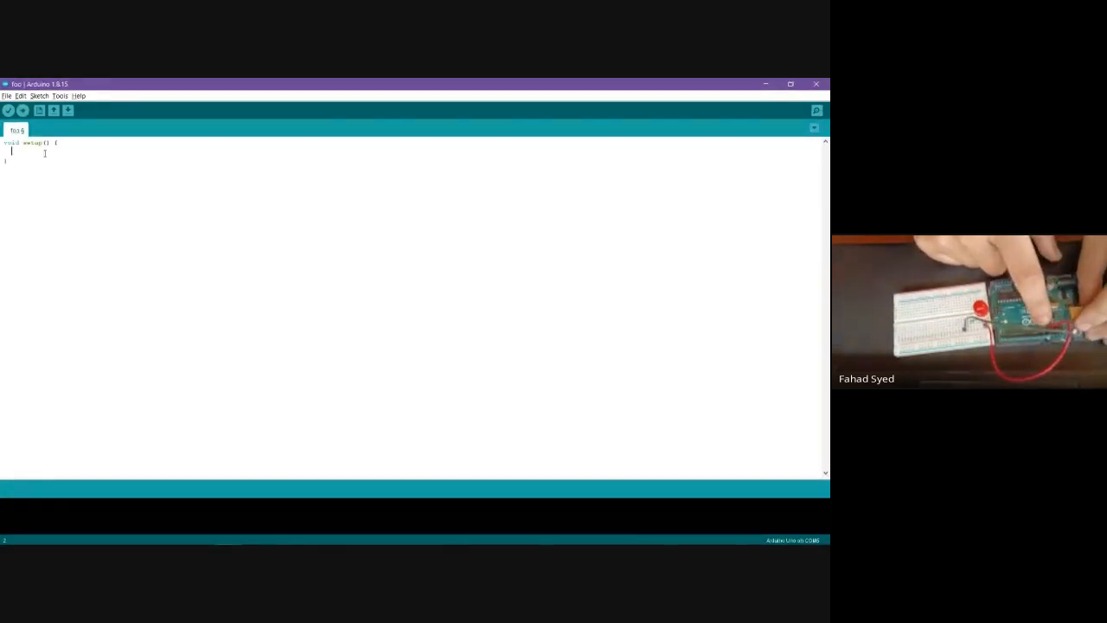
type("pinMode(13, OUTPUT);")
left_click(410, 178)
type("void loop(")
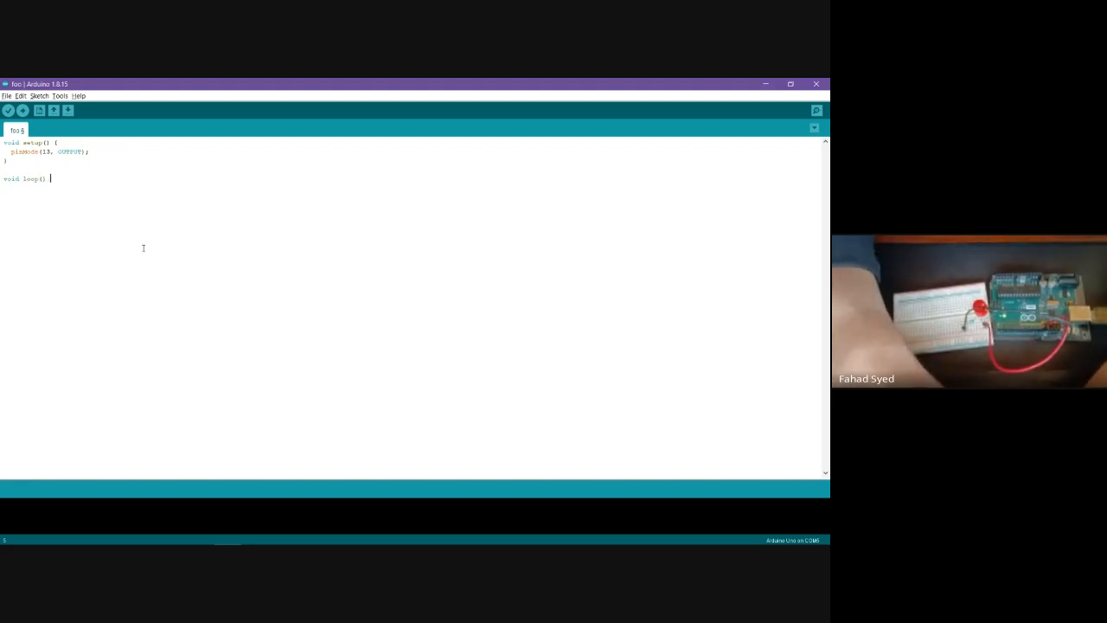
Fill loop with digitalWrite(13, HIGH); followed by digitalWrite(13, LOW);.
type("{")
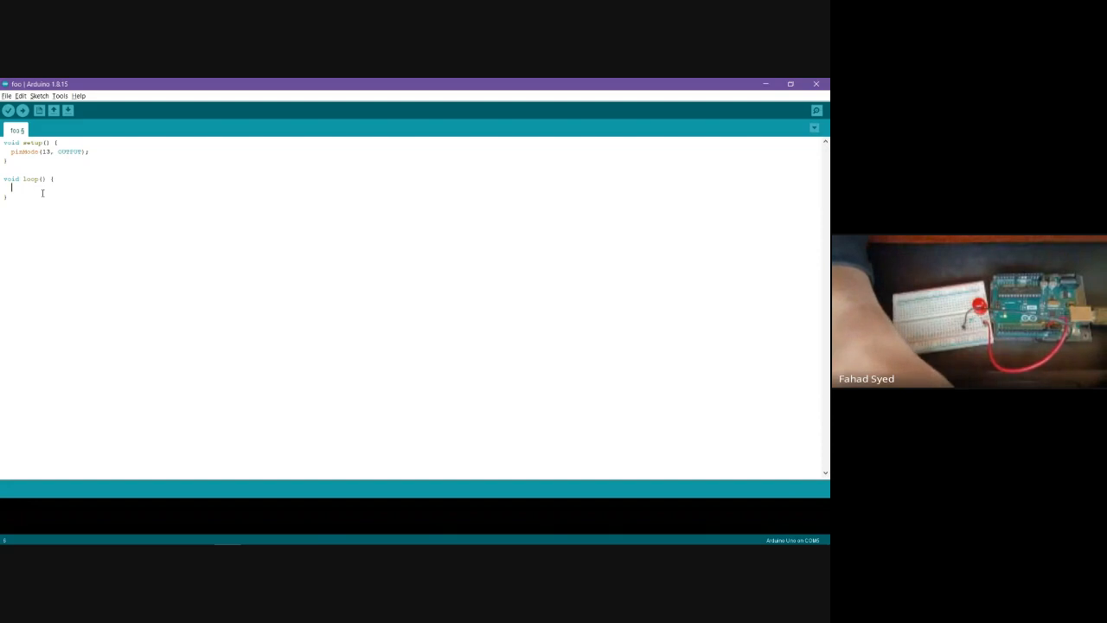
type("digital")
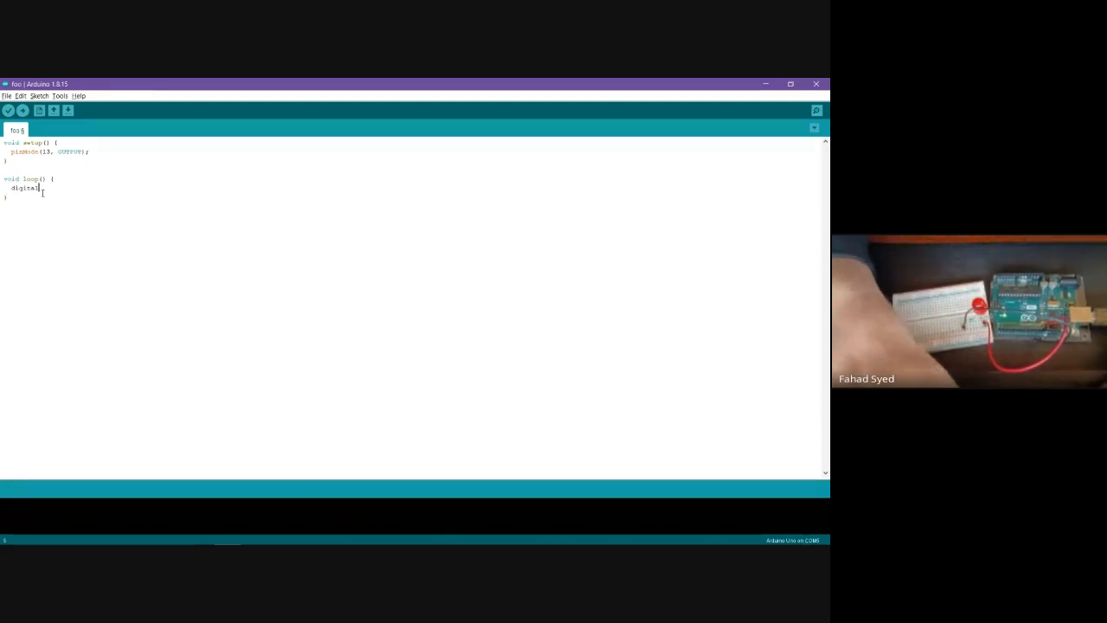
type("Write(")
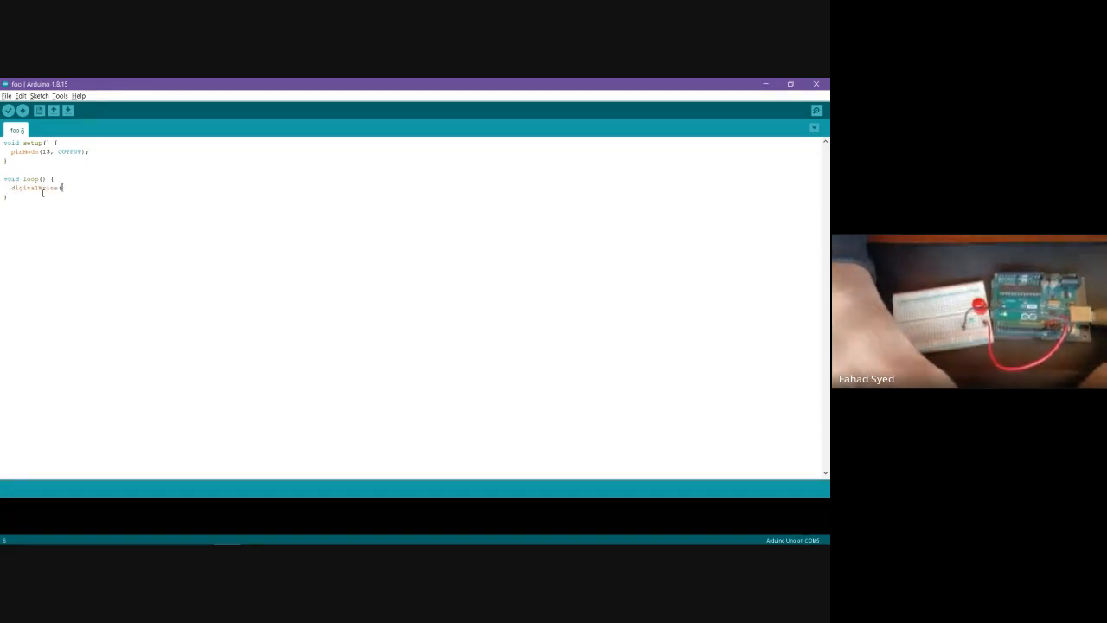
type("13, HIGH")
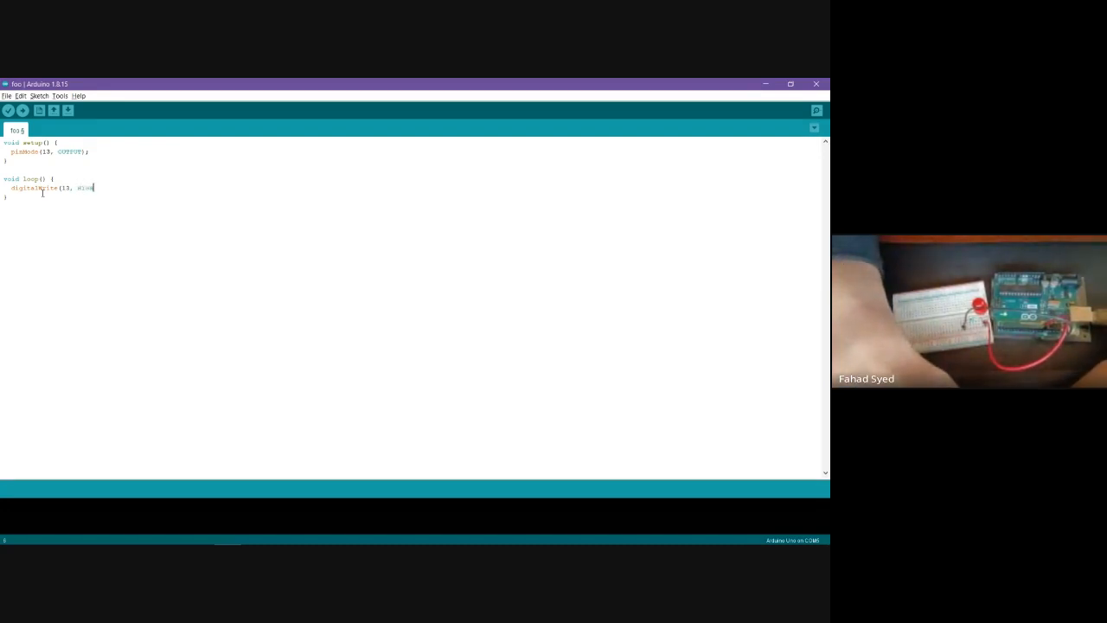
double_click(34, 187)
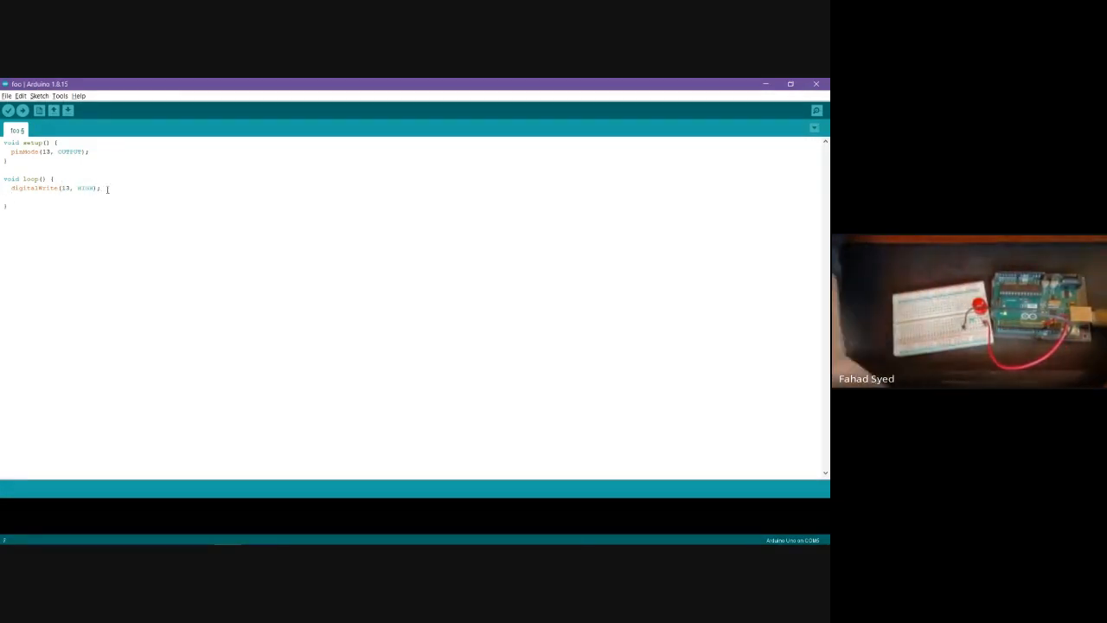
type("digitalWrite(13, LOW);")
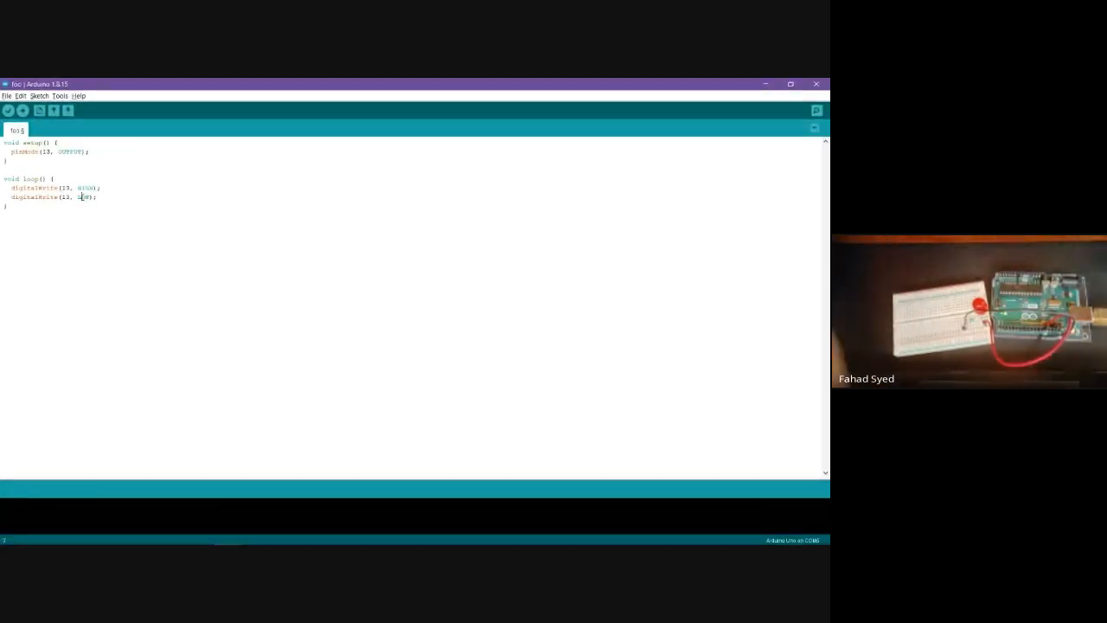
Insert a delay() call after the HIGH write and another after the LOW write.
key("enter")
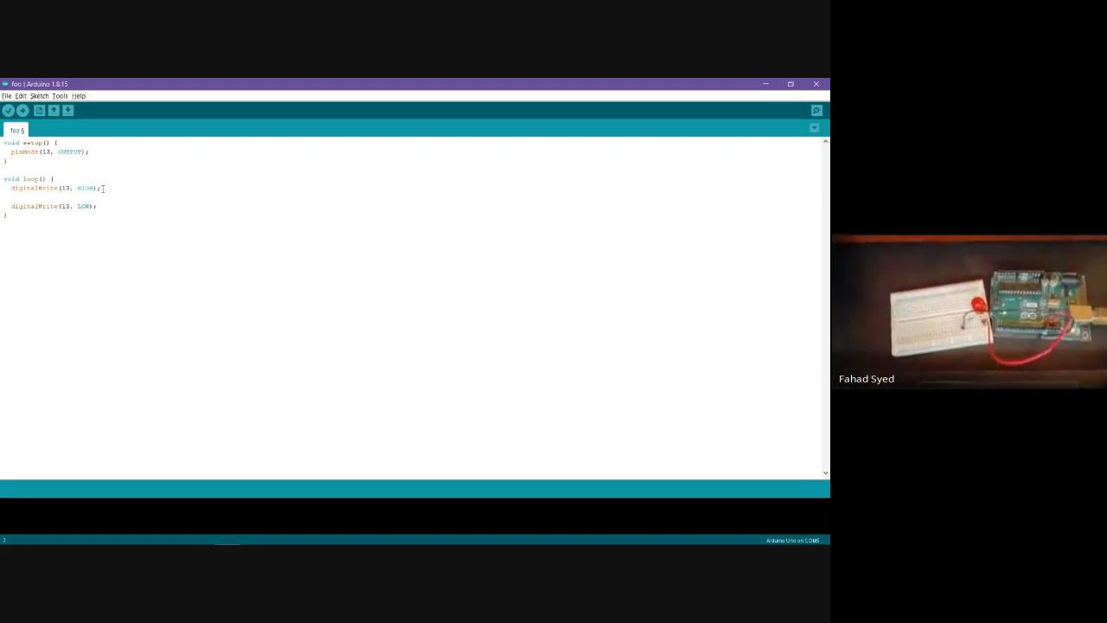
type("delay(")
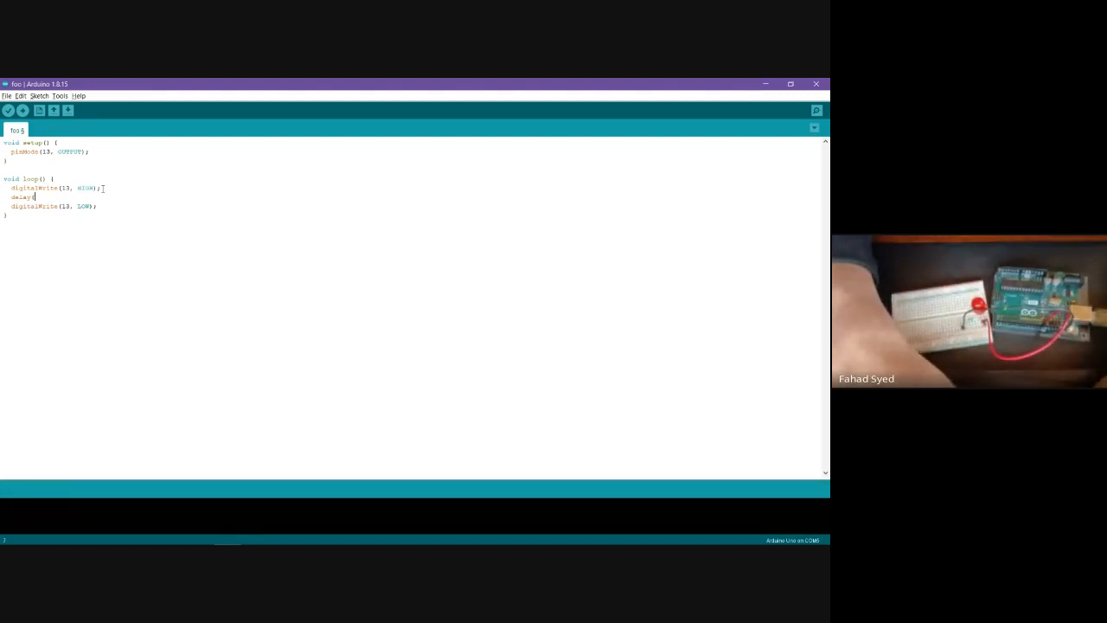
type("300);")
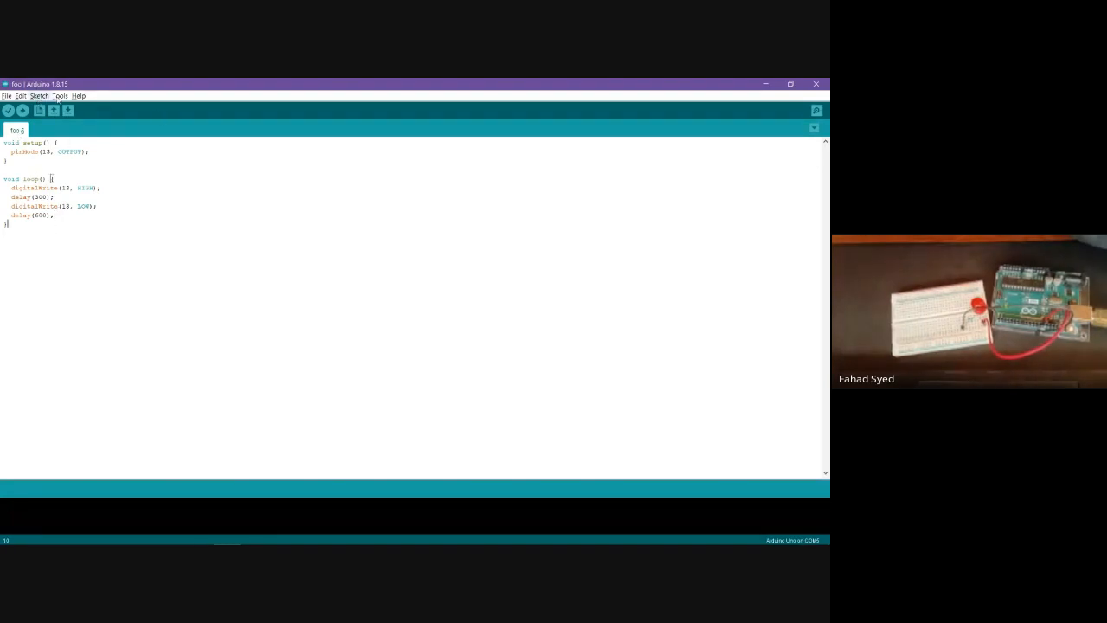
Check the Board and Port entries under the Tools menu.
left_click(59, 95)
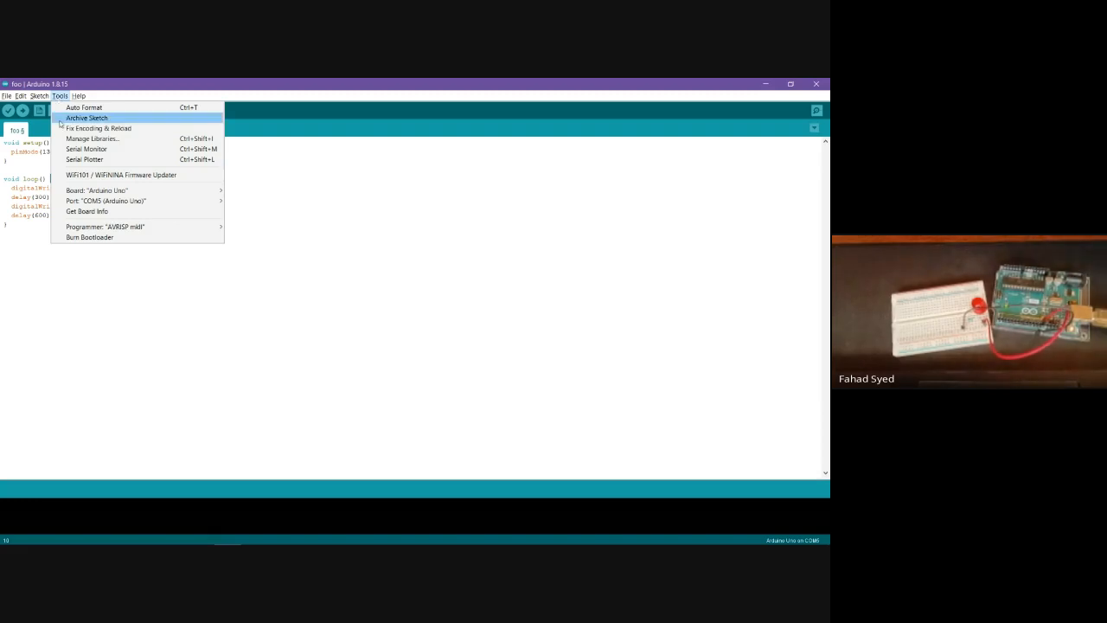
left_click(7, 111)
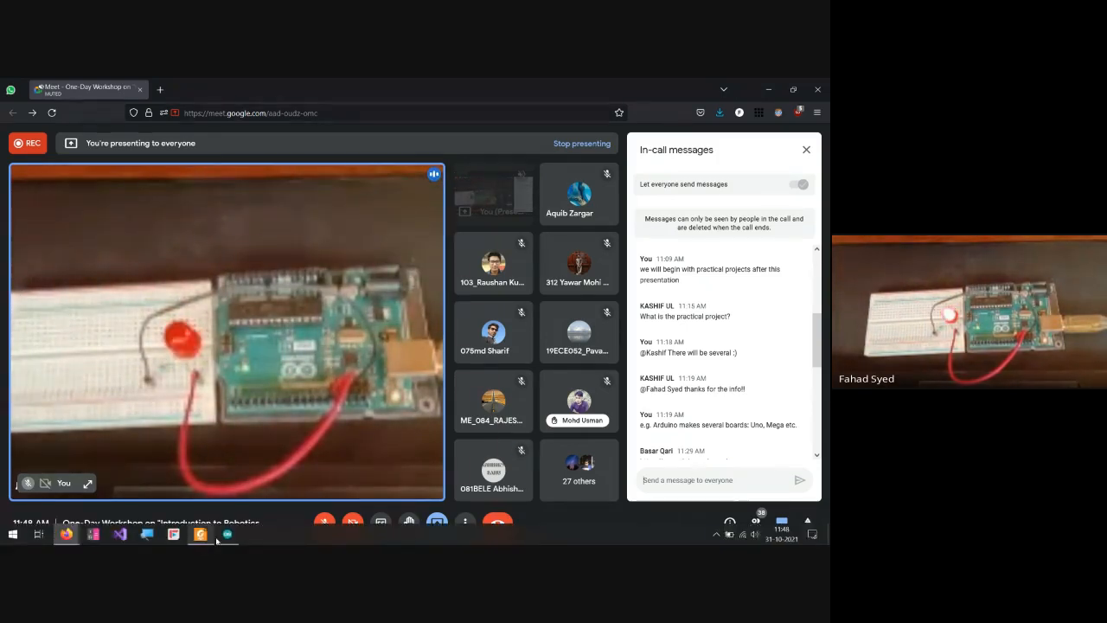
Return from the Google Meet camera view to the sketch window.
left_click(201, 533)
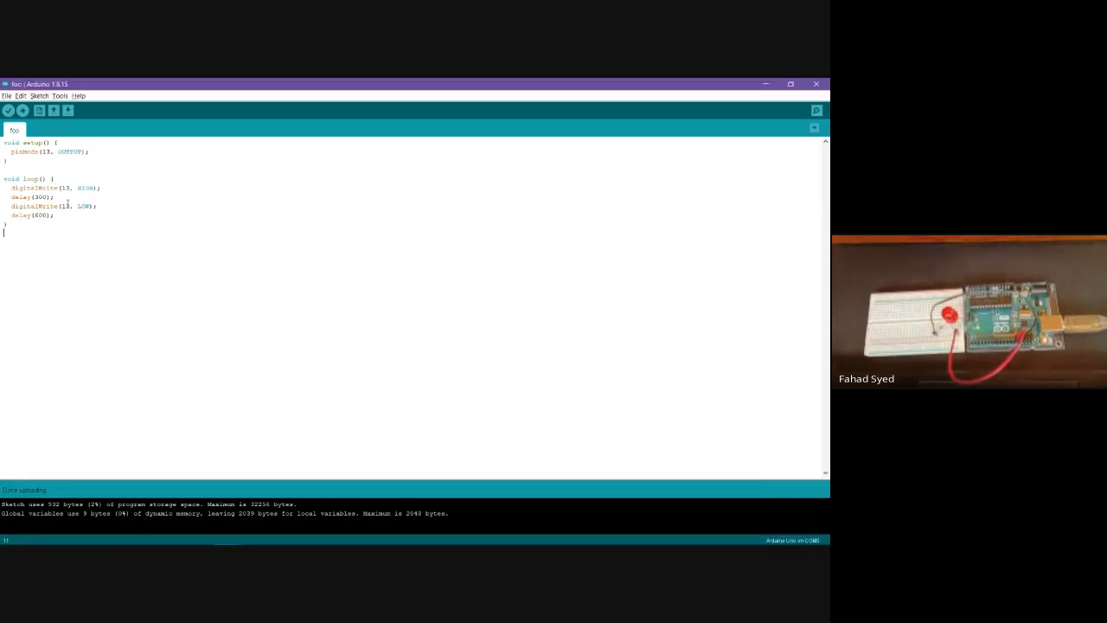
Replace the loop's delay values with half their original number.
double_click(38, 198)
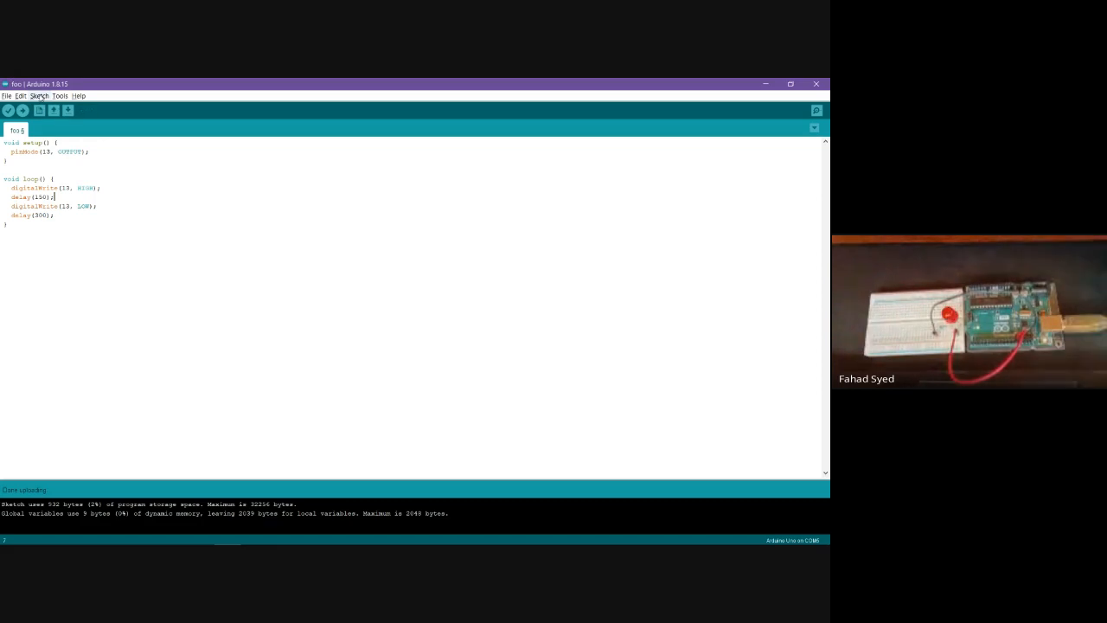
Upload the halved-delay sketch to the board via Sketch > Upload.
left_click(38, 95)
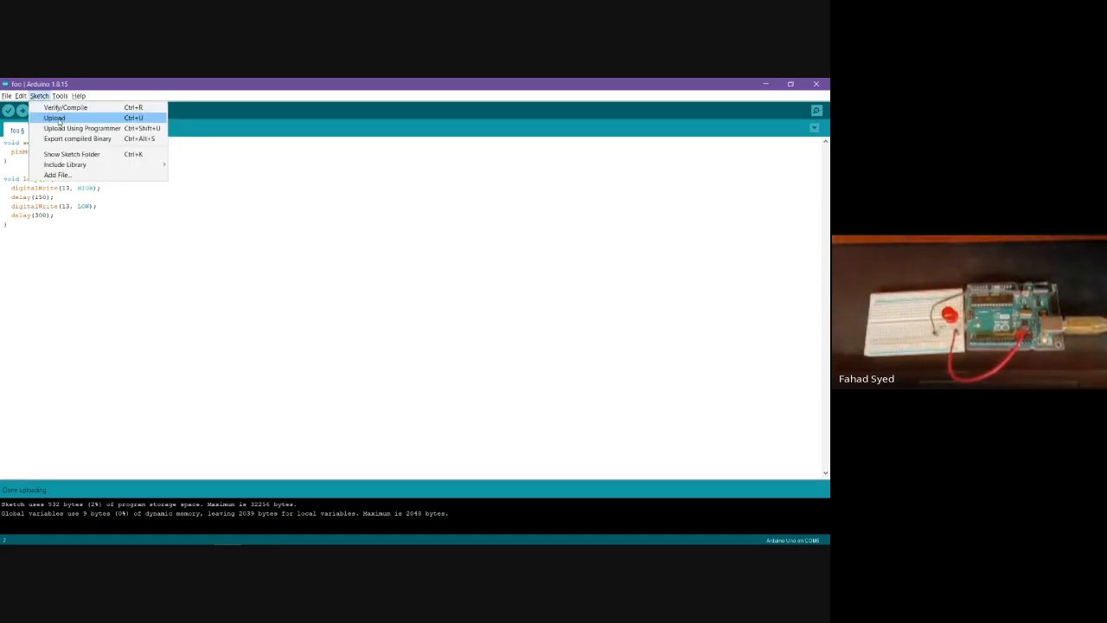
left_click(54, 118)
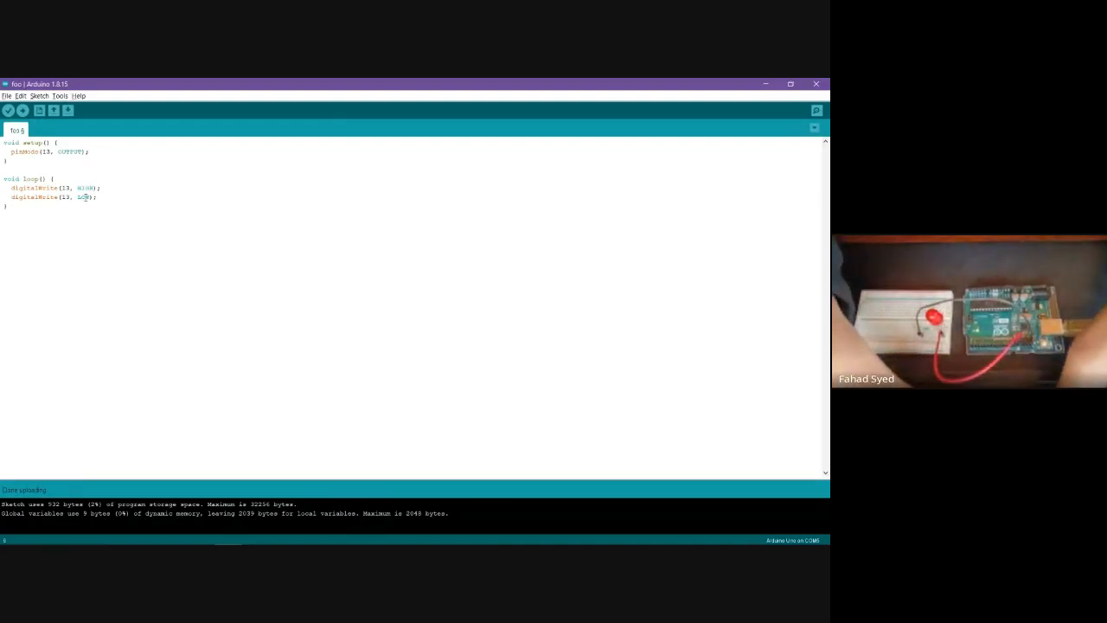
Delete both delay() lines so only the two digitalWrite calls remain in loop.
left_click(22, 110)
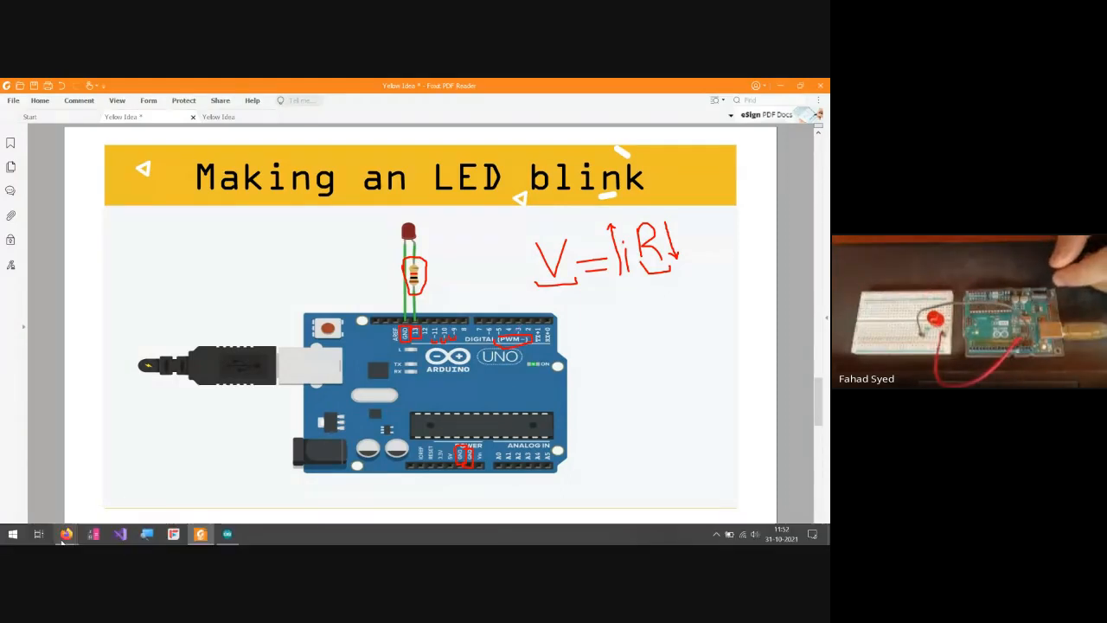
Leave the 'Making an LED blink' slide and switch over to the web browser.
left_click(65, 532)
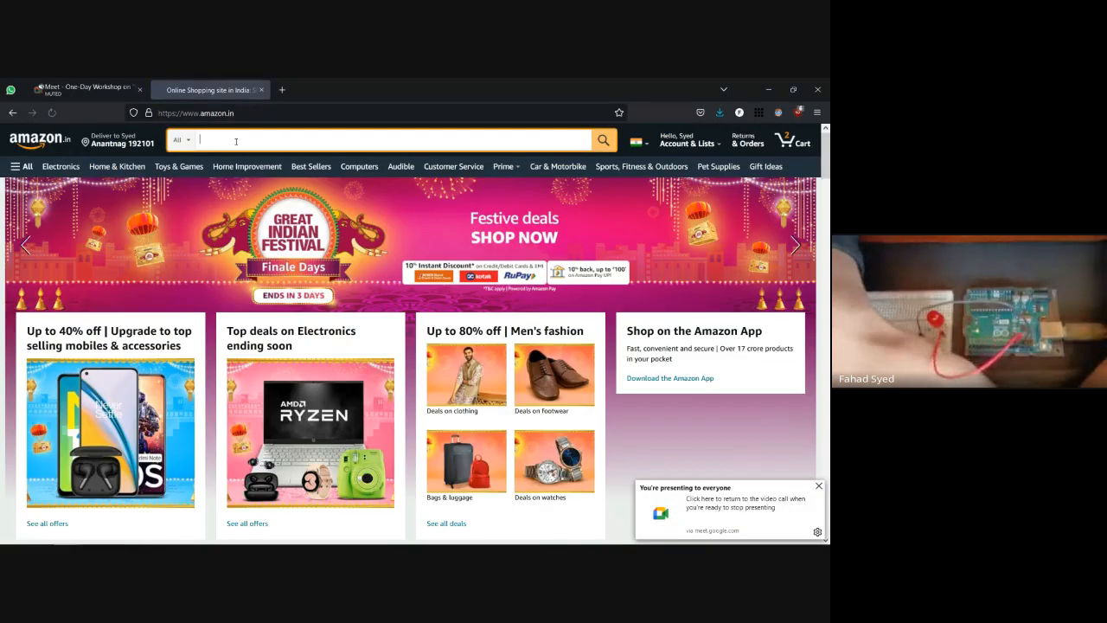
Search Amazon for 'arduino' to view board listings, then return to the Google Meet call.
type("arduino")
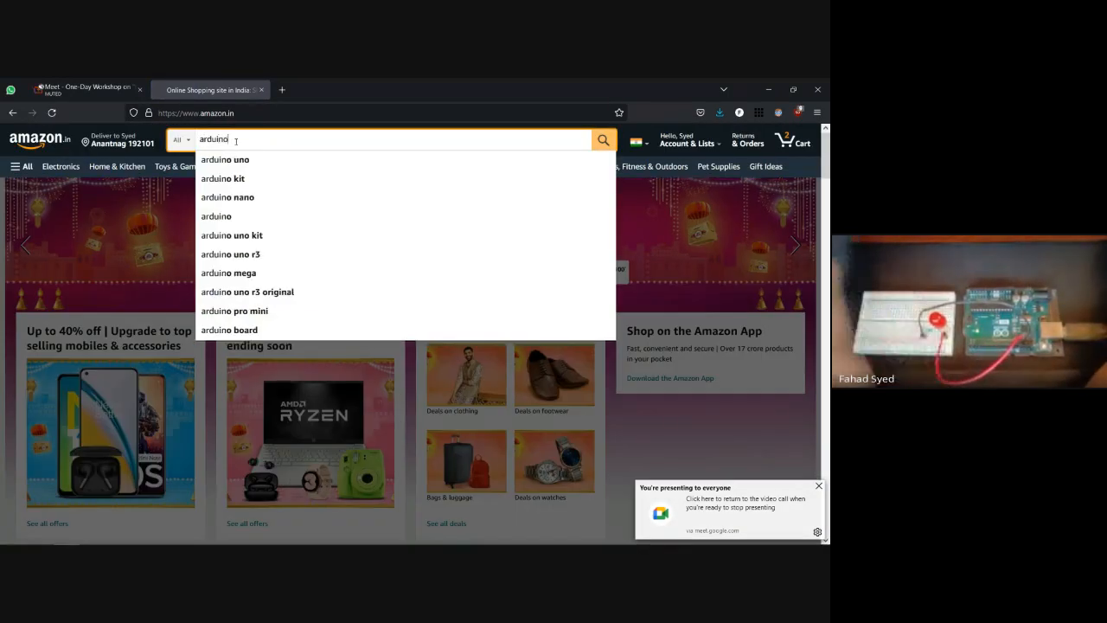
left_click(602, 139)
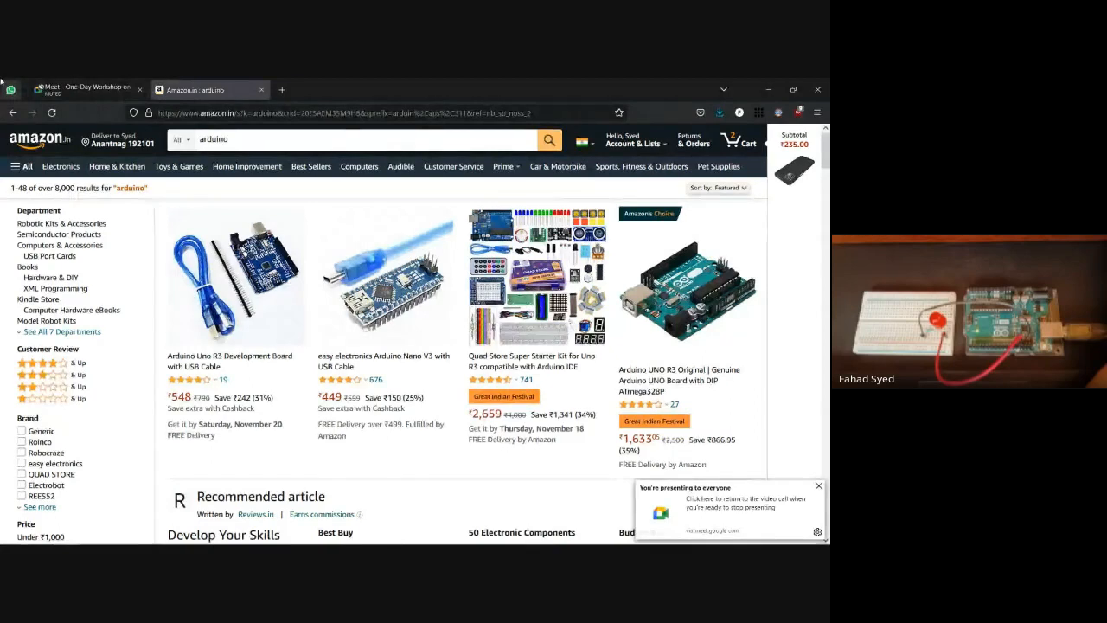
left_click(83, 90)
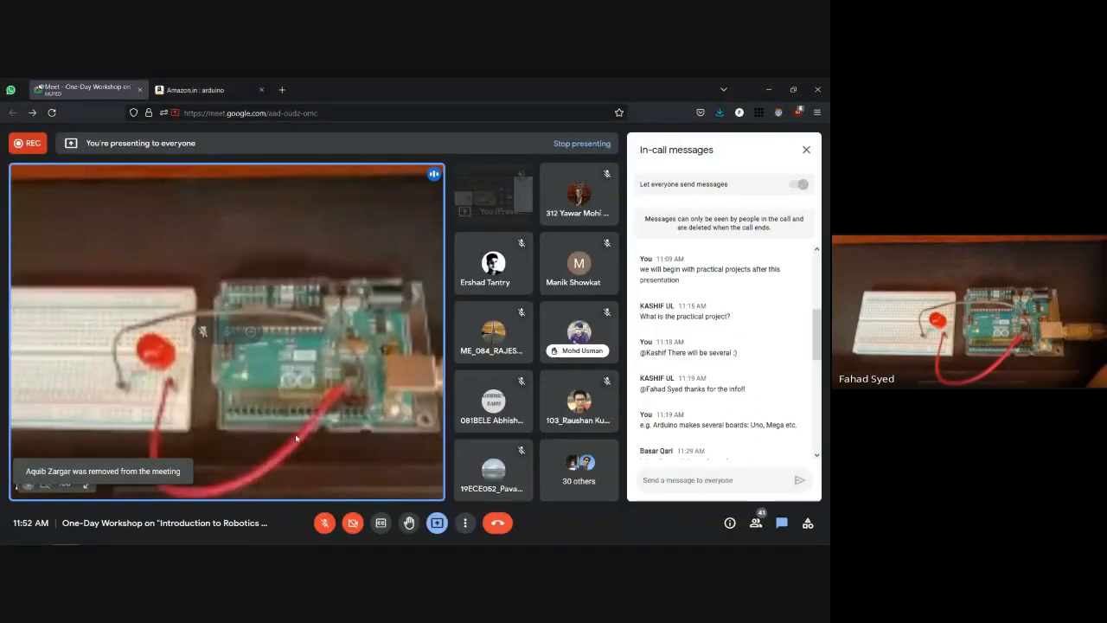